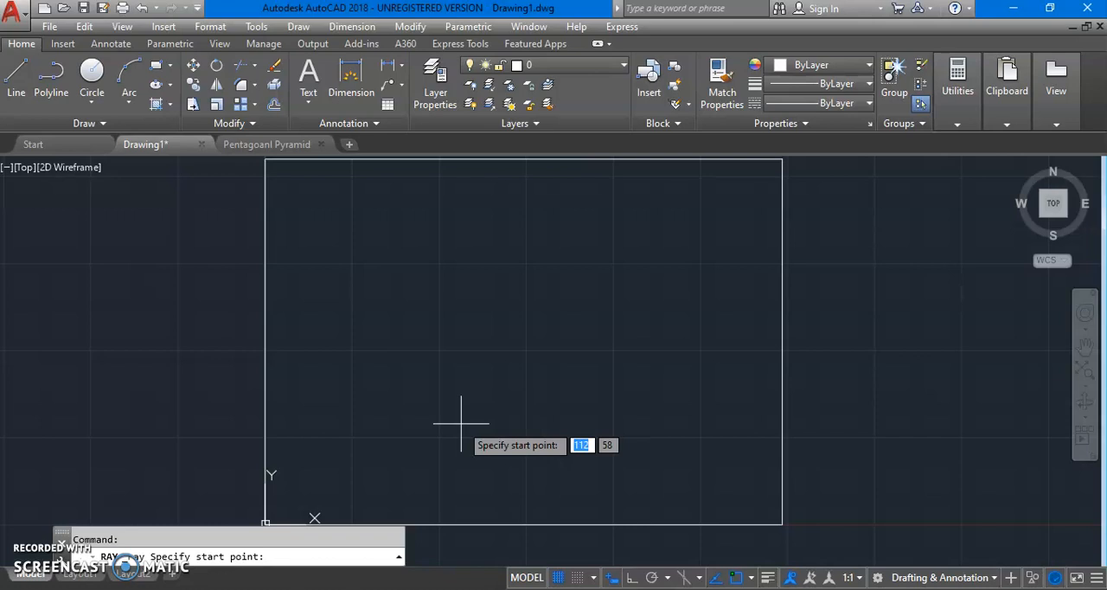
# Draw a vertical ray from a start point inside the rectangle through its top edge.
pyautogui.click(460, 424)
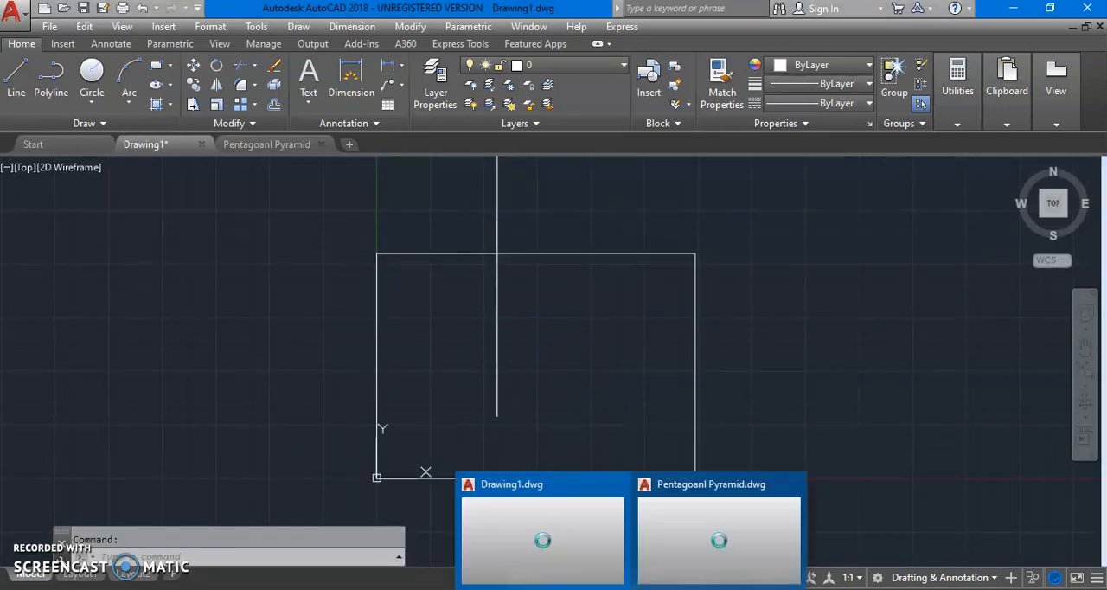
# Switch to the Pentagonal Pyramid drawing and zoom in on its three views.
pyautogui.click(719, 540)
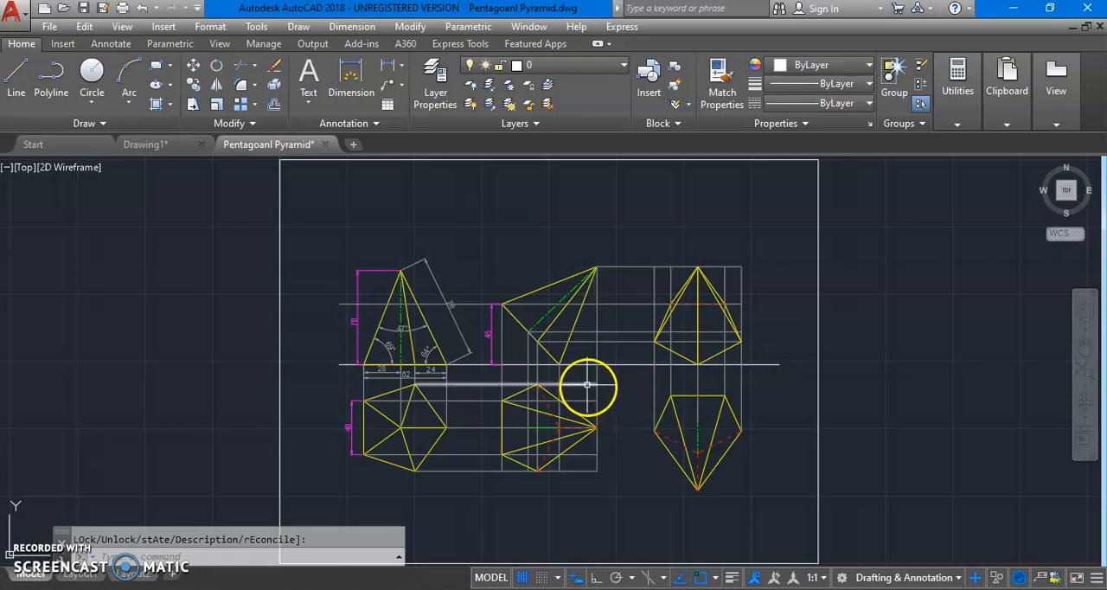
pyautogui.scroll(3)
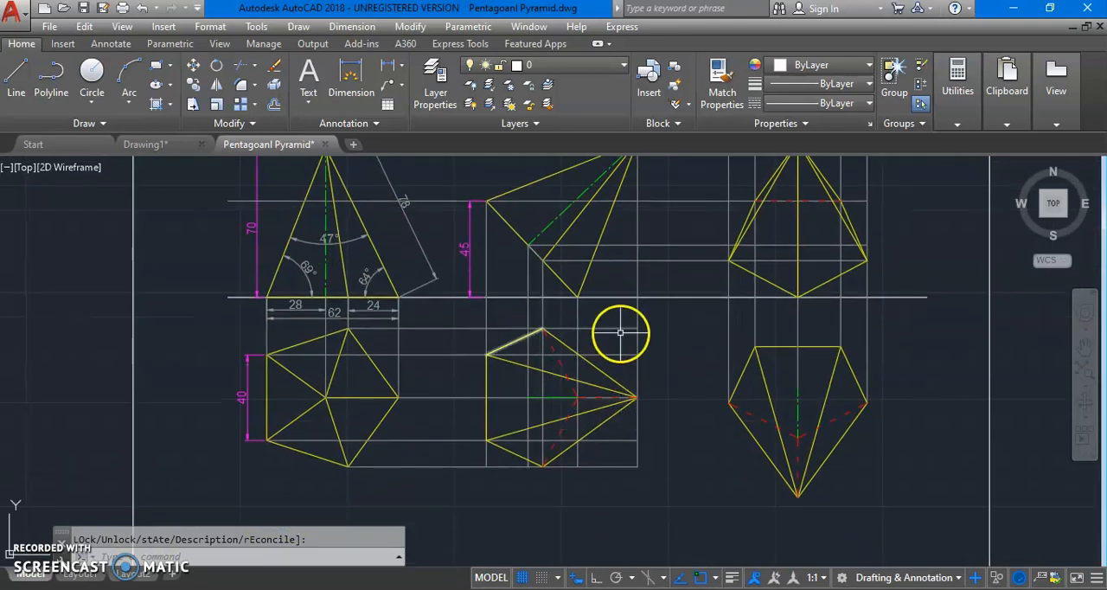
# Start a projection ray from the lower-right pyramid view with Ortho Mode on.
pyautogui.moveTo(619, 334); pyautogui.dragTo(674, 297)
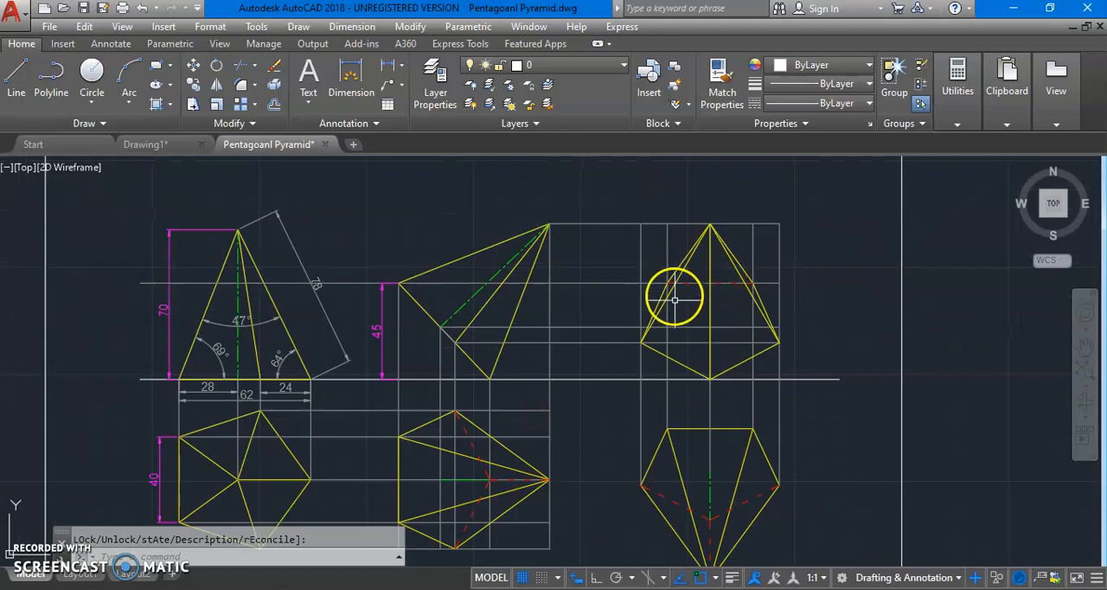
pyautogui.moveTo(726, 356)
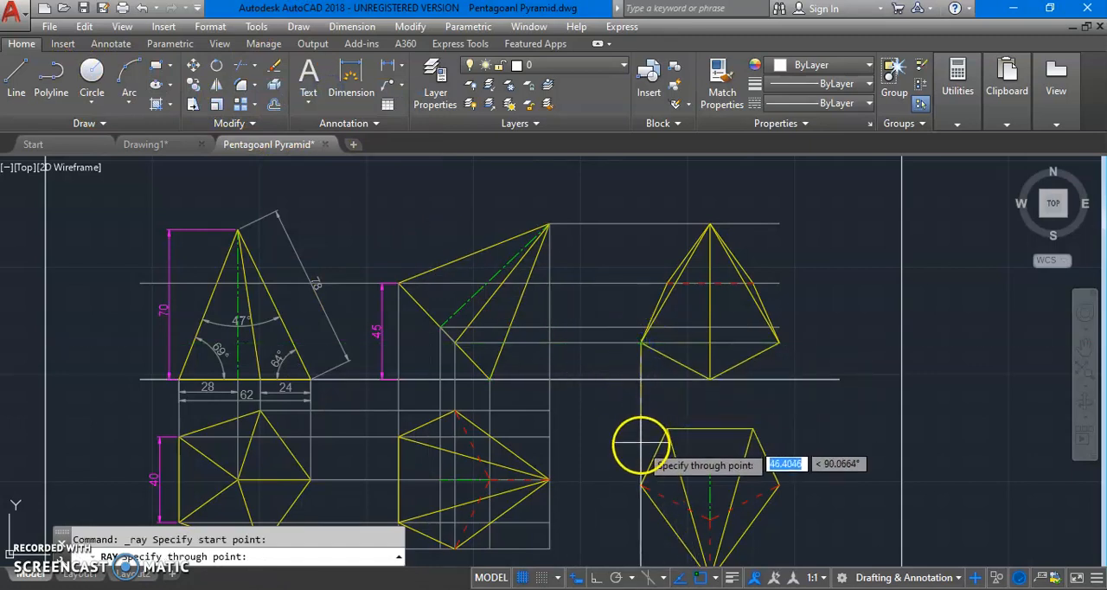
pyautogui.click(595, 578)
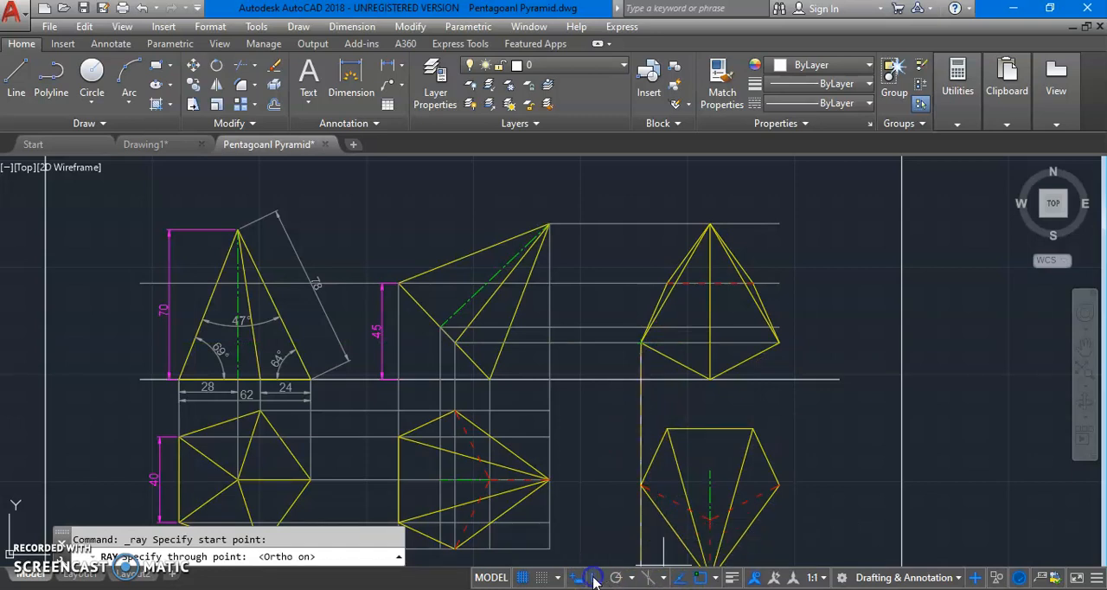
pyautogui.click(602, 425)
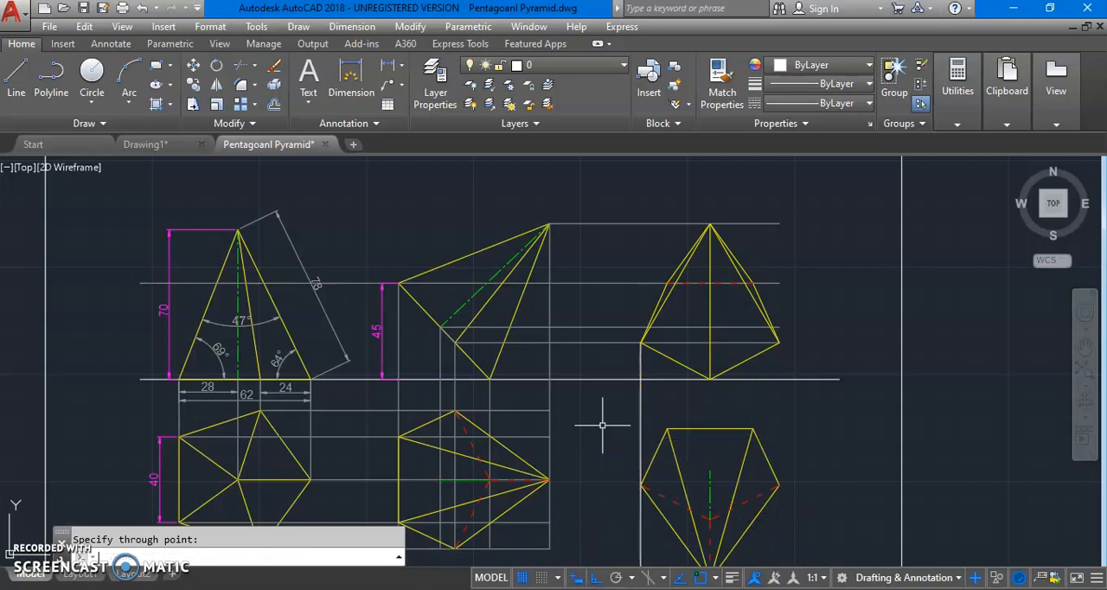
pyautogui.moveTo(579, 71)
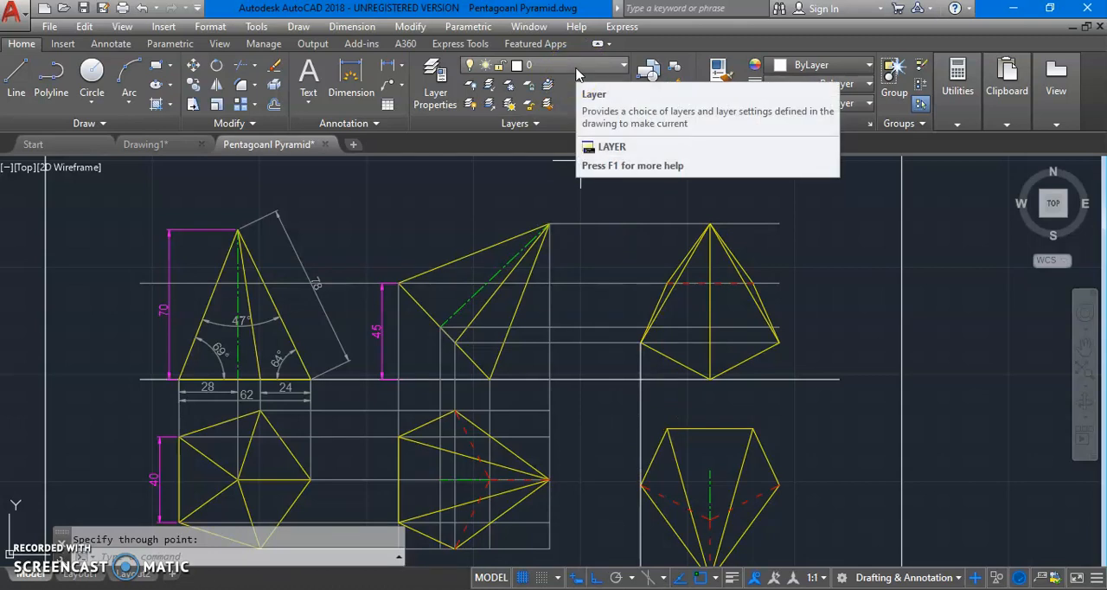